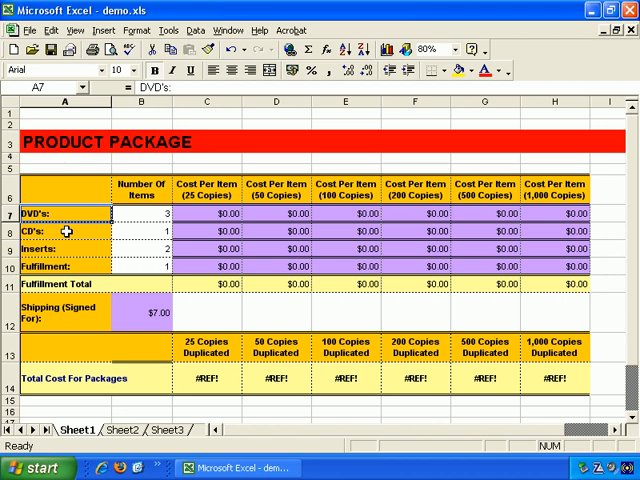
Step: Enter item counts 2, 2, 3 and 25-copy costs of $5.00 DVD, $5.00 CD, $10.00 fulfillment
left_click(62, 229)
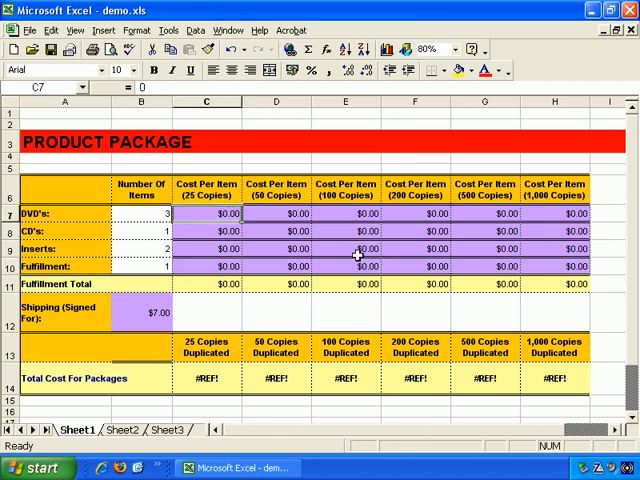
type("5")
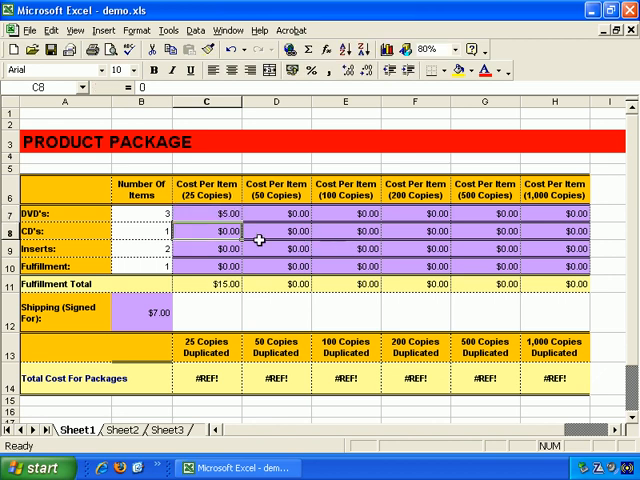
left_click(141, 217)
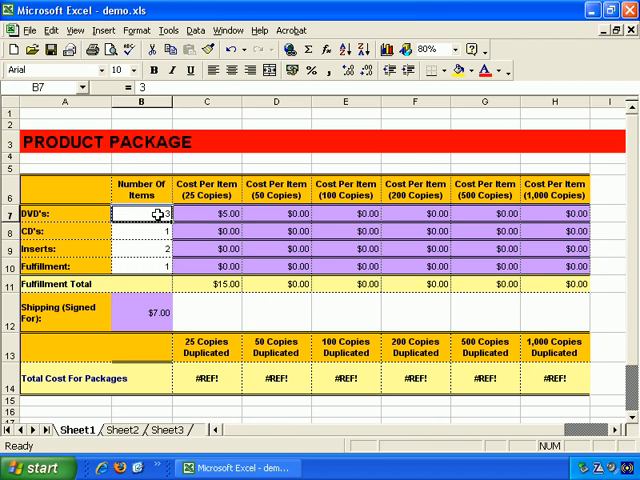
type("2")
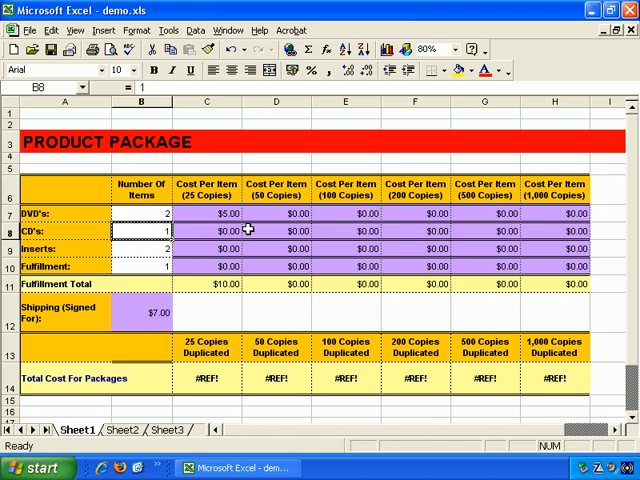
type("2")
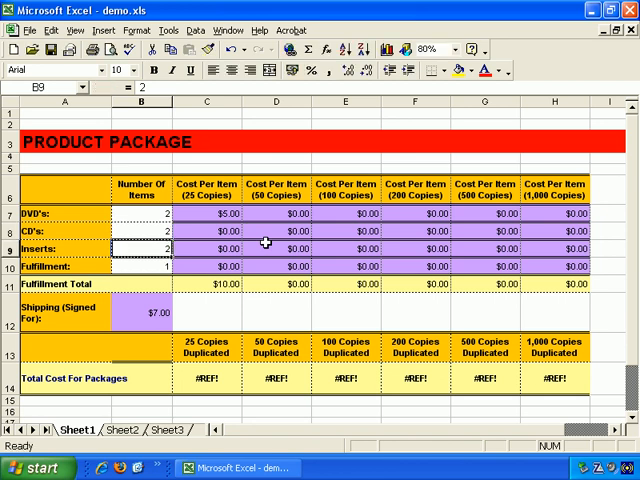
type("5")
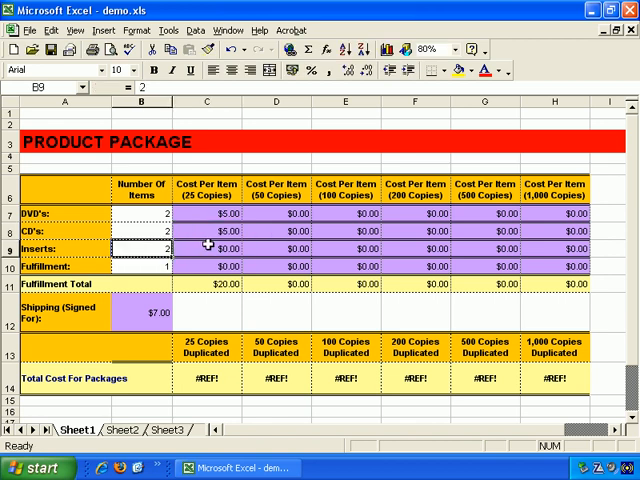
type("3")
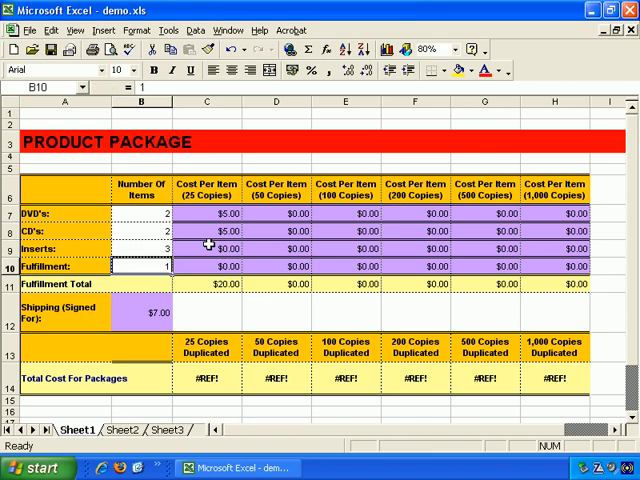
left_click(206, 248)
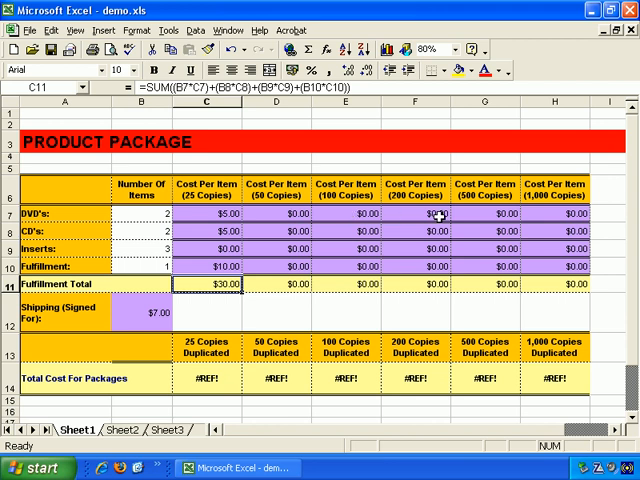
Step: Fill tiered DVD, CD and insert costs of $4.00, $3.00, $2.00, $1.50, $1.00 across D7:H9
left_click(286, 215)
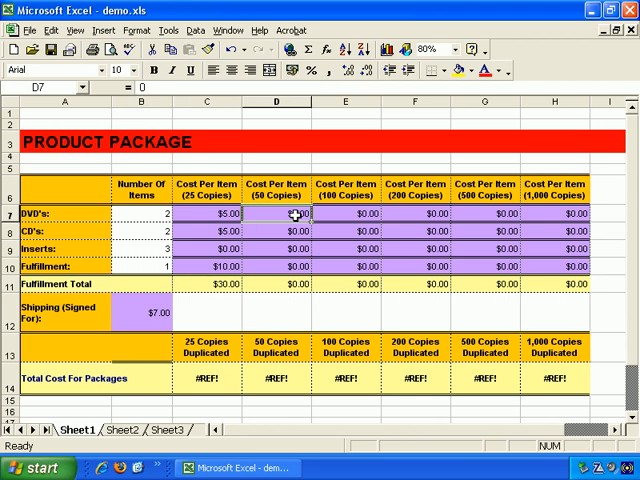
mouse_move(445, 232)
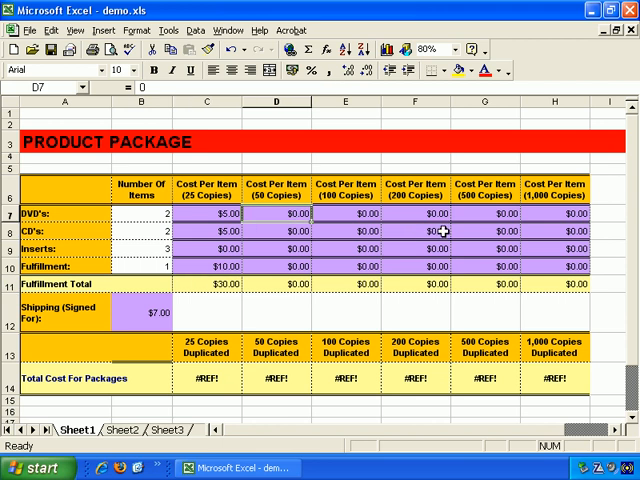
type("4")
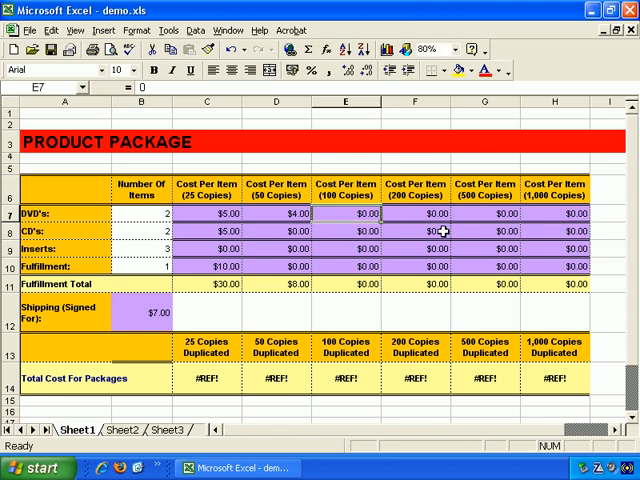
type("3")
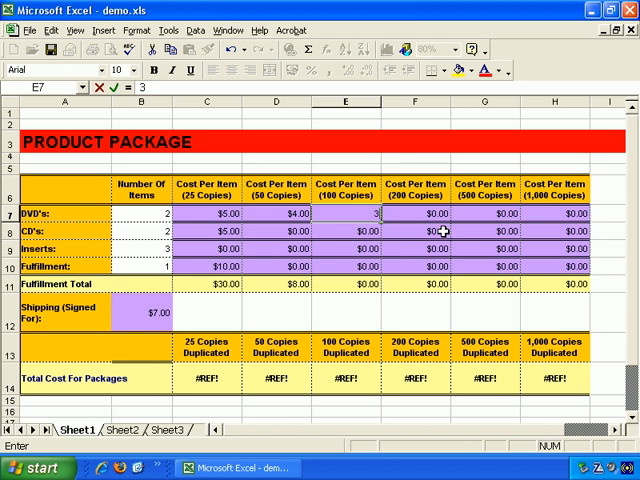
left_click(484, 217)
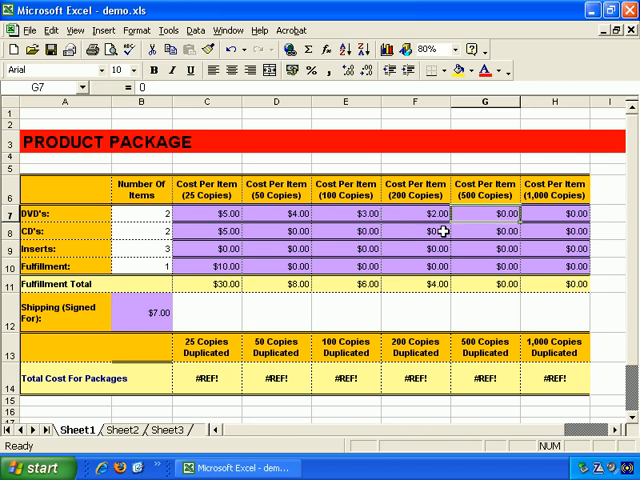
type("1.50")
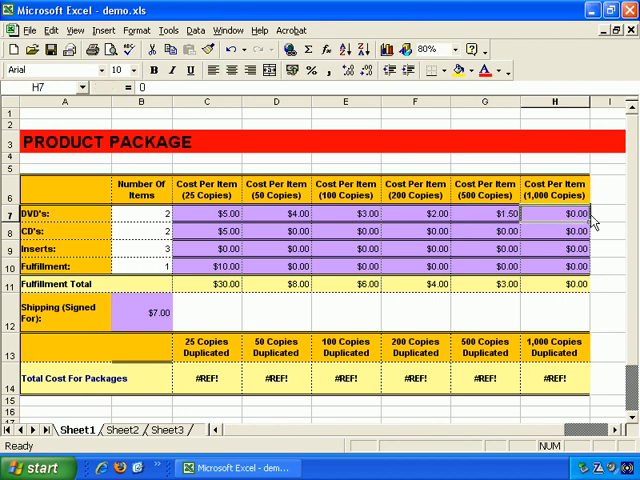
type("1")
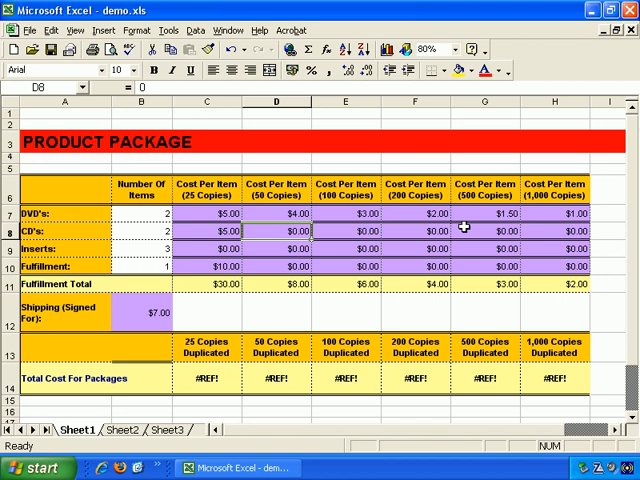
type("4")
left_click(346, 231)
type("3")
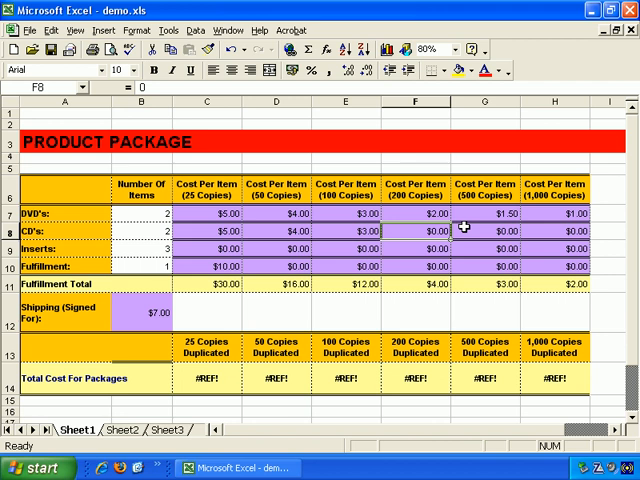
type("1.5")
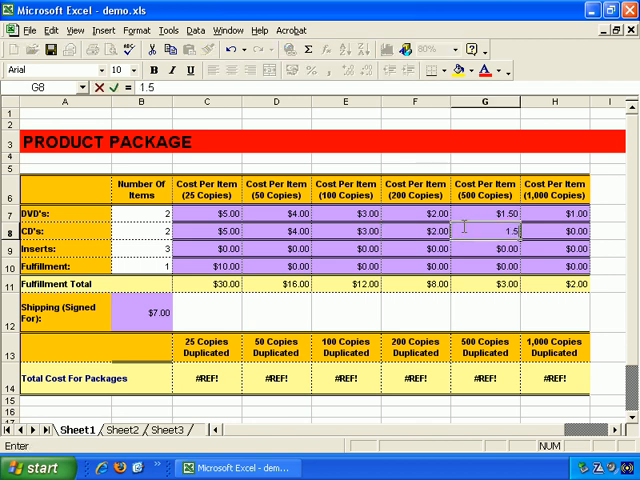
left_click(544, 230)
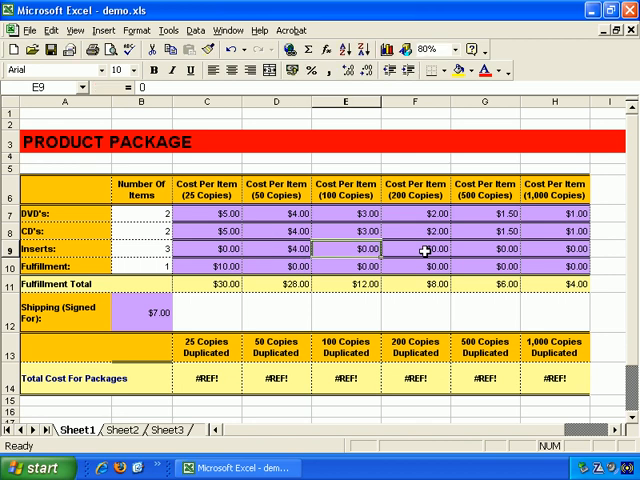
type("1.50")
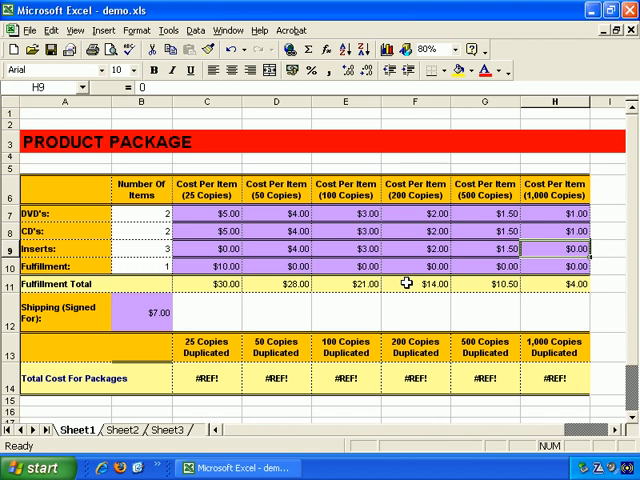
mouse_move(520, 292)
type("1")
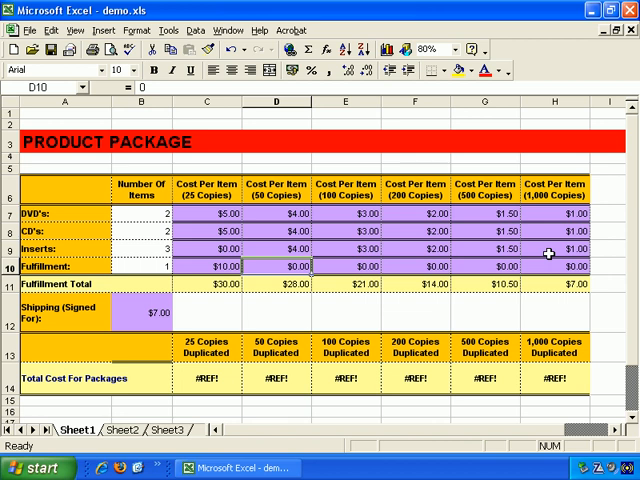
Step: Enter a $10.00 fulfillment cost in D10 and extend it across the higher copy tiers
left_click(206, 266)
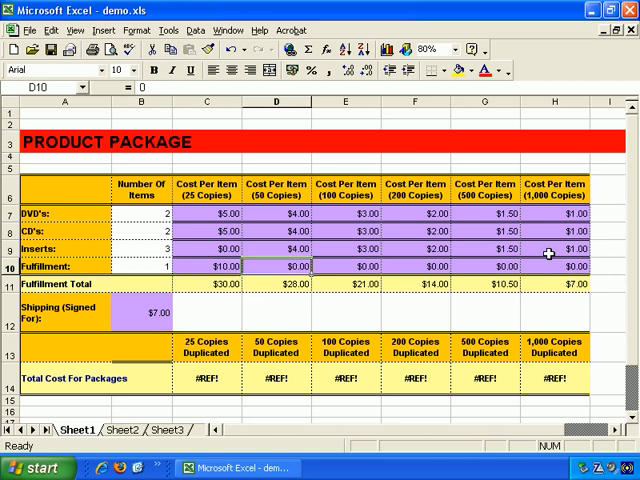
type("10")
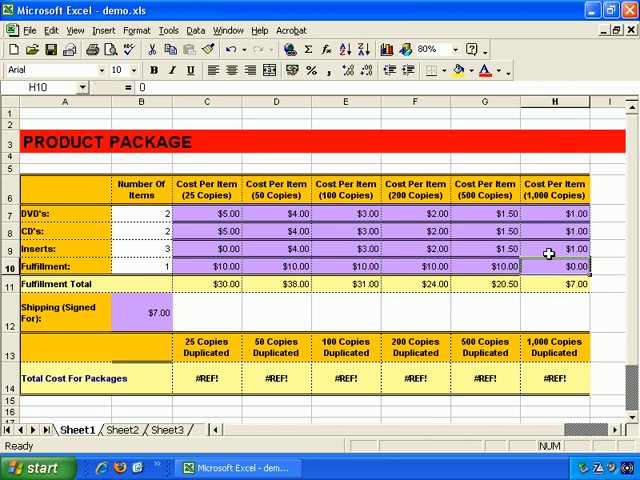
scroll("right", 3)
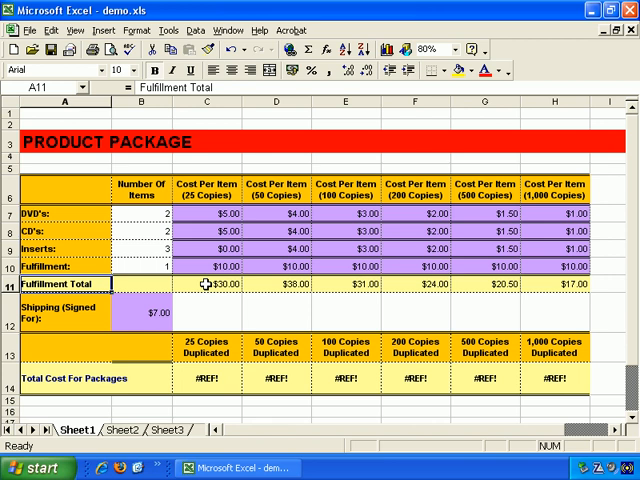
Step: Check the 25- and 50-copy fulfillment total formulas with insert costs at $0.00
left_click(205, 285)
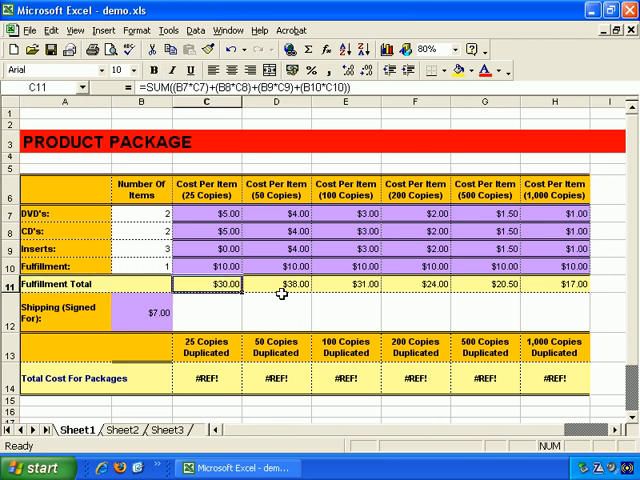
left_click(276, 285)
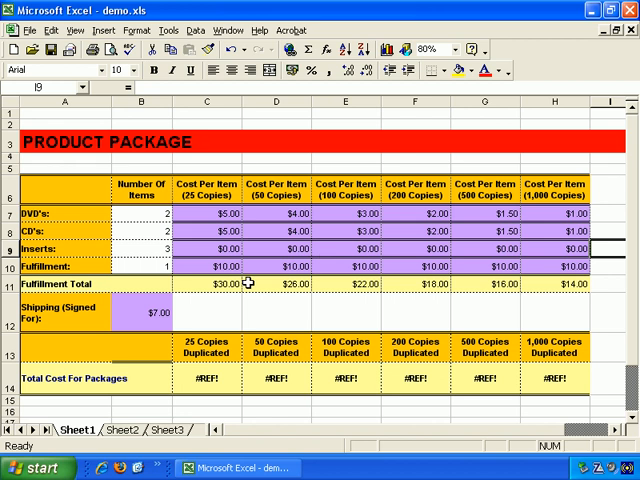
Step: Set the signed-for shipping cost in B12 to $12.00
left_click(275, 285)
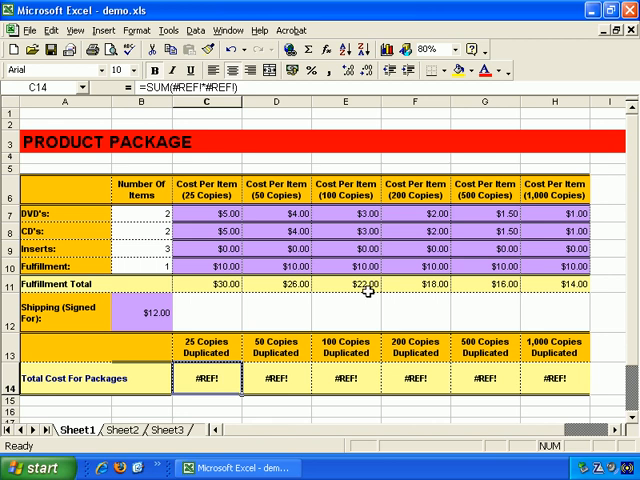
Step: Replace the broken SUM in C14 with a formula starting =(C11+ for shipping
type("=sum")
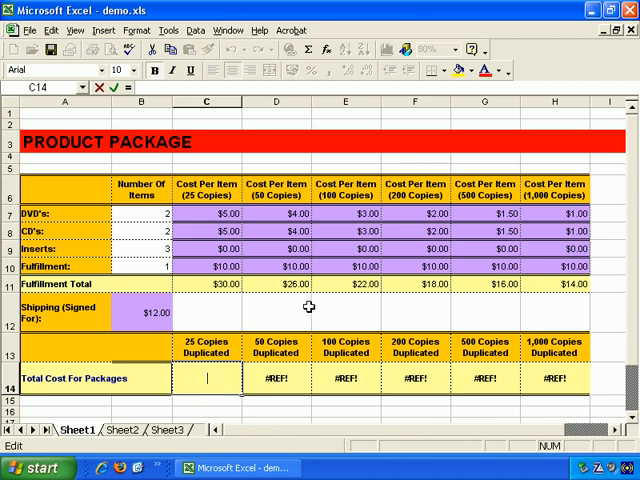
type("=")
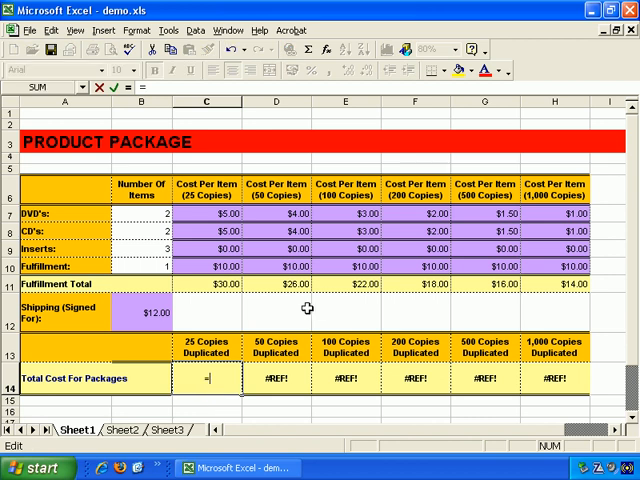
type("sum()")
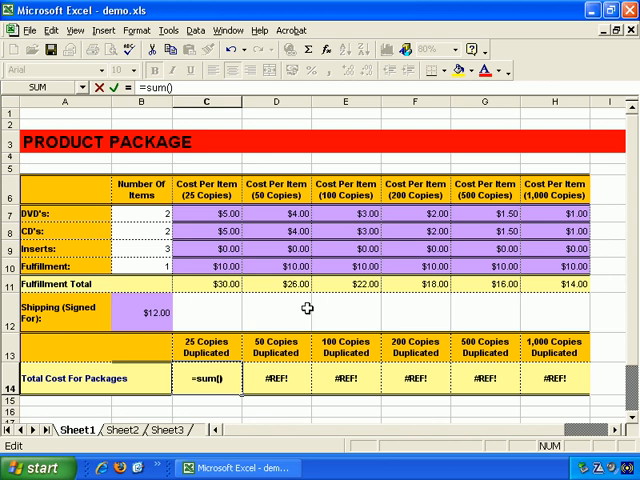
left_click(218, 378)
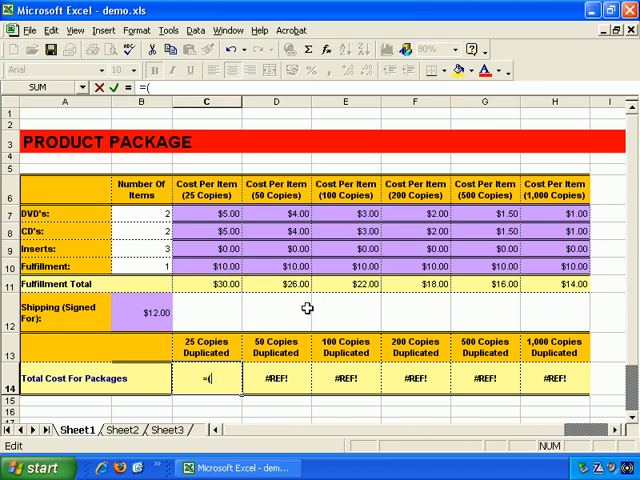
type(")")
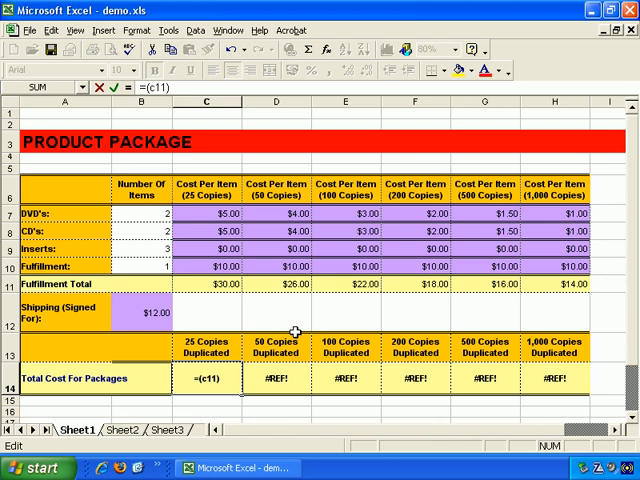
type("+")
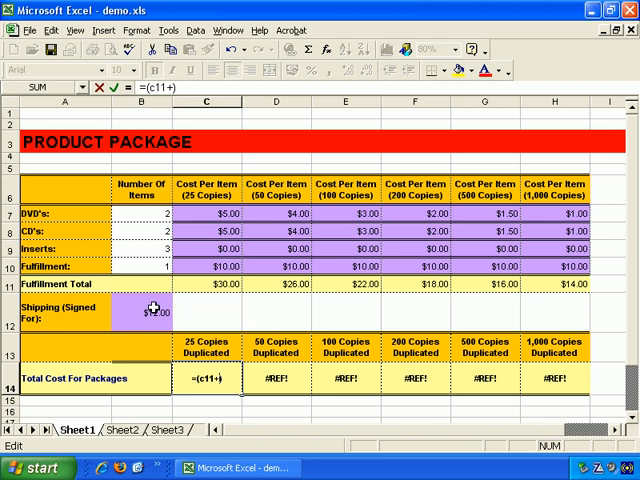
mouse_move(184, 305)
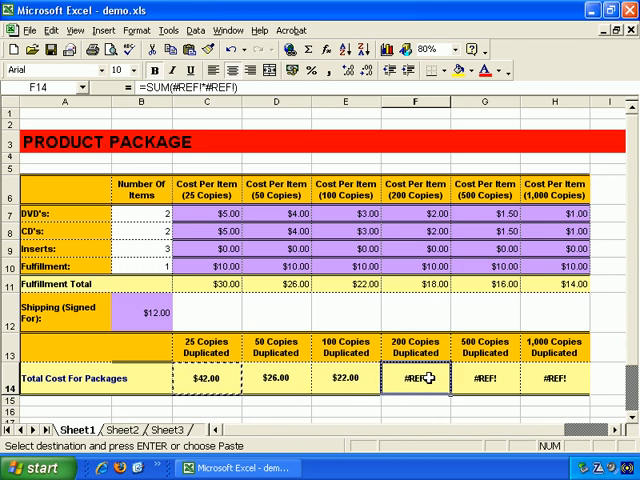
Step: Paste the package total formula across D14:H14 and inspect the 50-copy total's formula
left_click(555, 380)
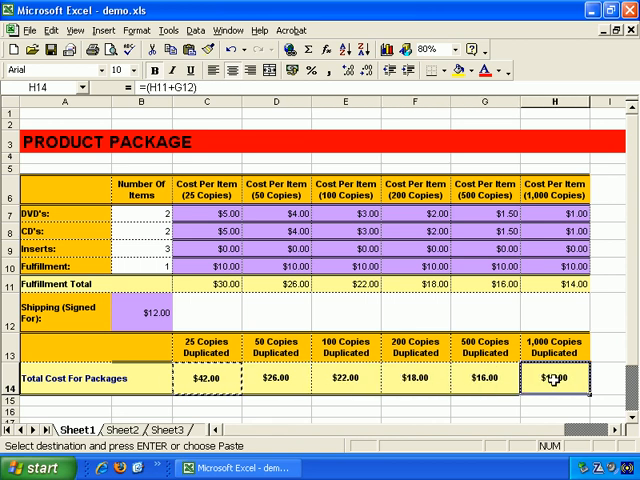
left_click(275, 380)
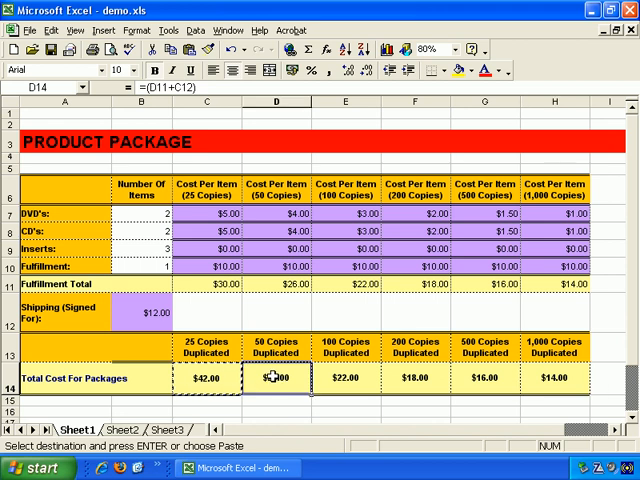
double_click(275, 378)
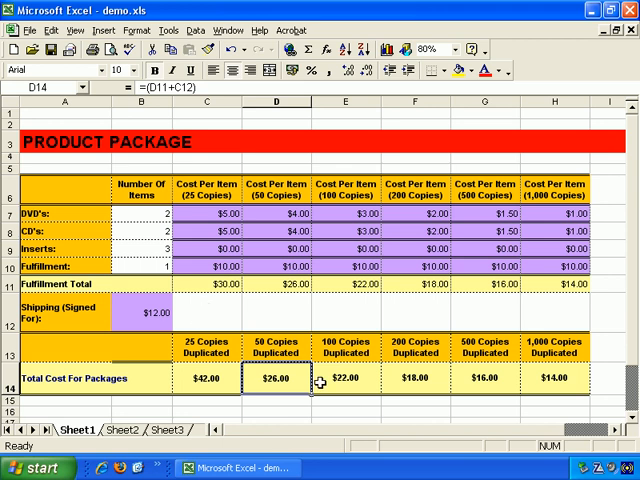
double_click(275, 379)
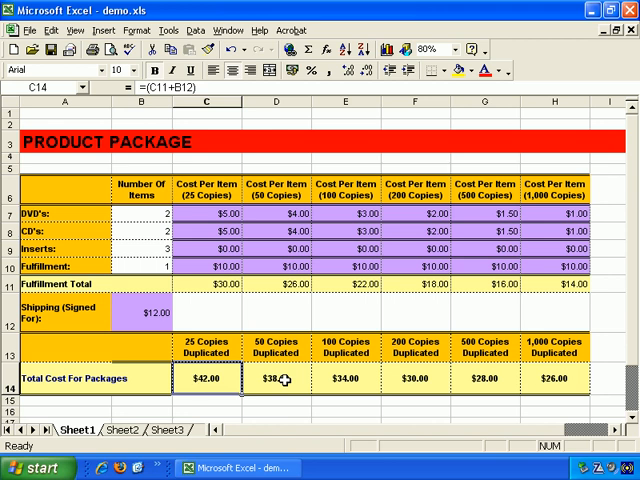
mouse_move(215, 378)
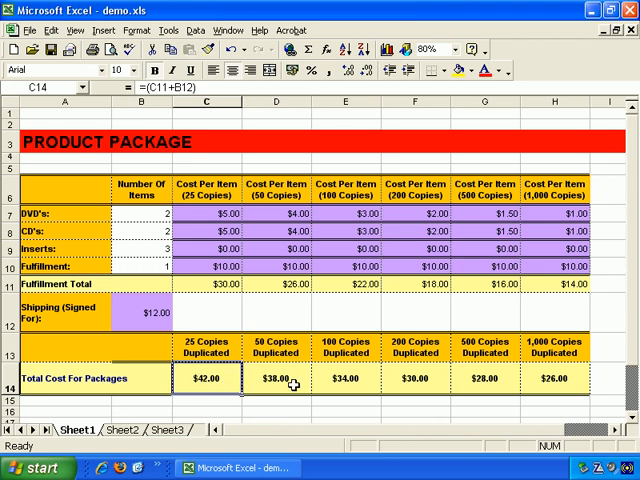
left_click(415, 378)
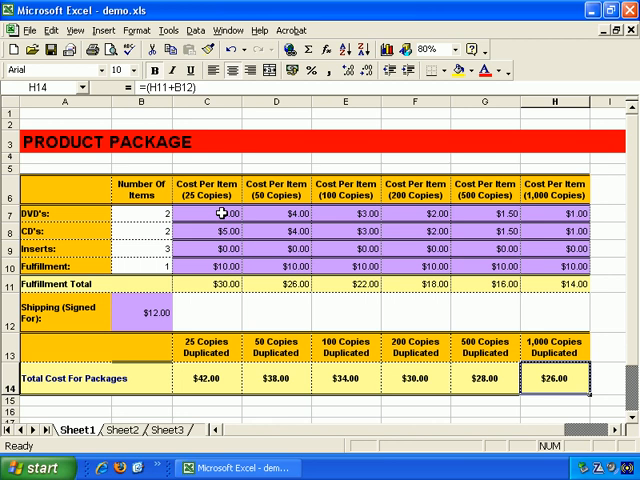
left_click(207, 229)
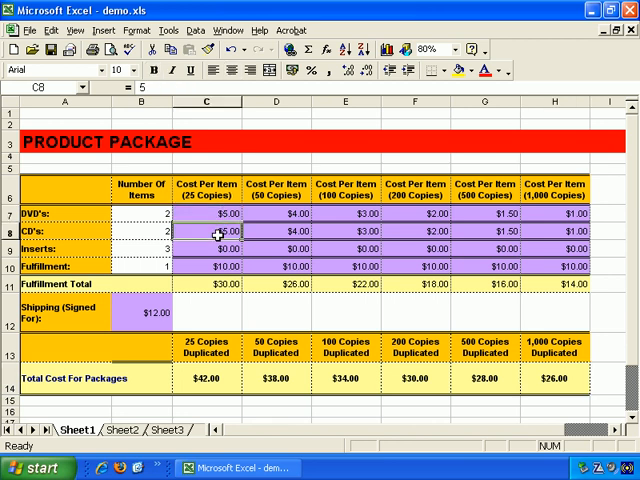
left_click(206, 266)
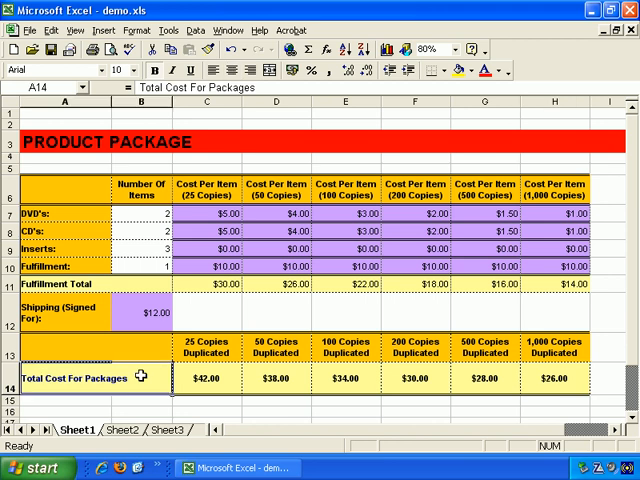
left_click(208, 378)
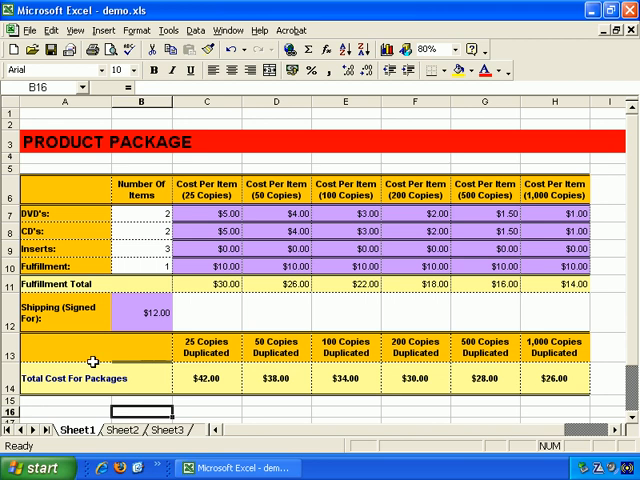
mouse_move(135, 369)
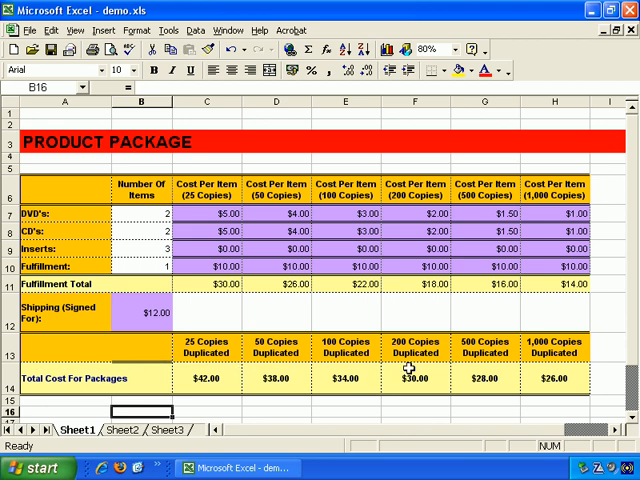
mouse_move(588, 365)
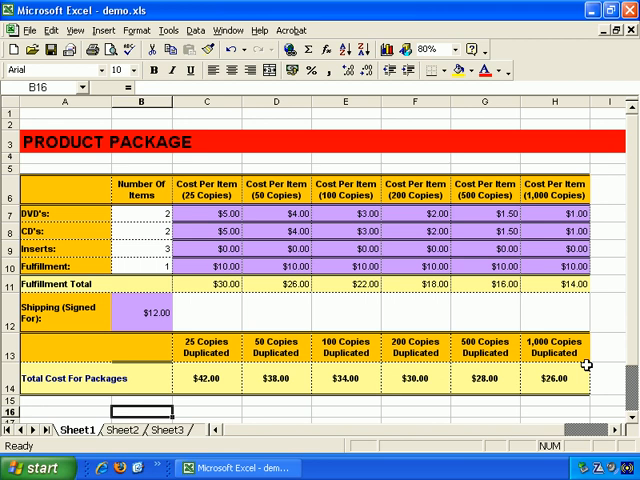